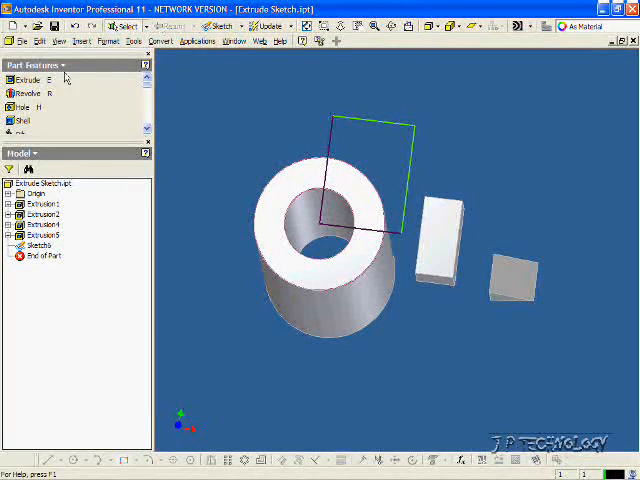
# Extrude-cut the half profile 500 mm to remove half of the round tube
pyautogui.click(20, 80)
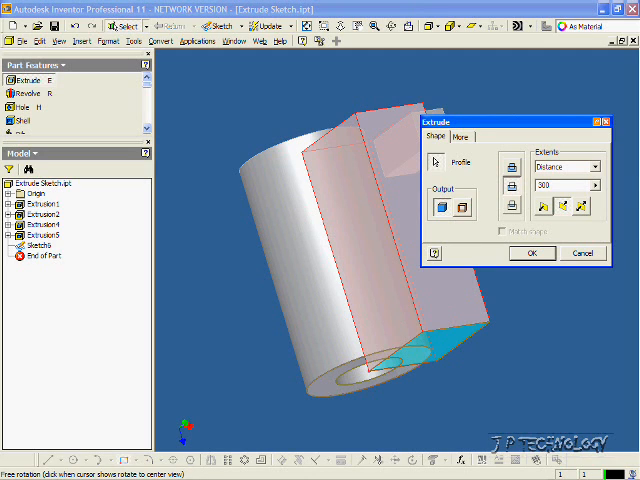
pyautogui.write('500')
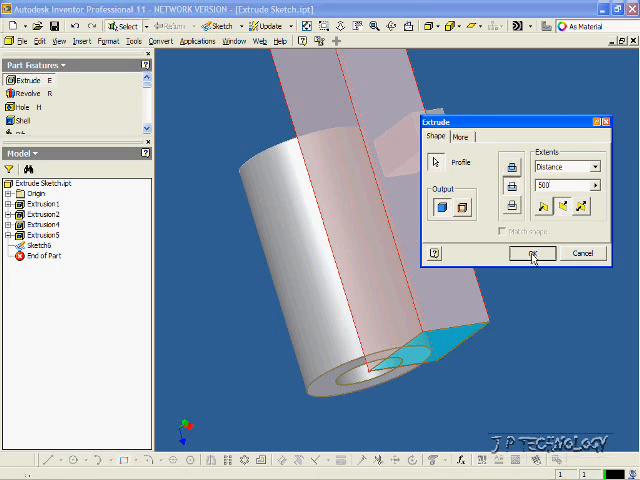
pyautogui.click(532, 252)
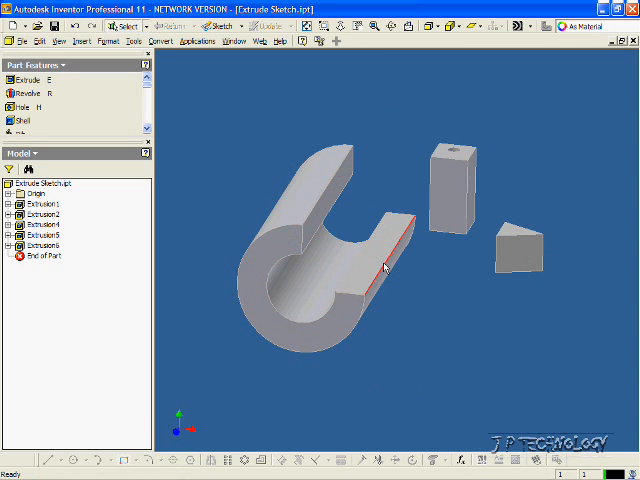
# Delete Extrusion5 from the browser so the tube is whole again
pyautogui.rightClick(42, 244)
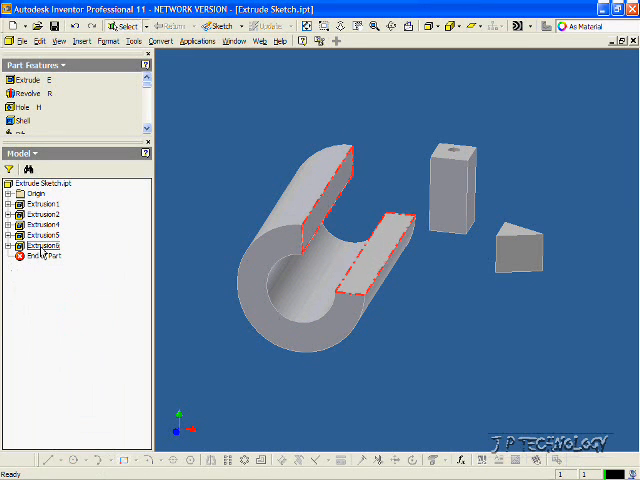
pyautogui.rightClick(40, 244)
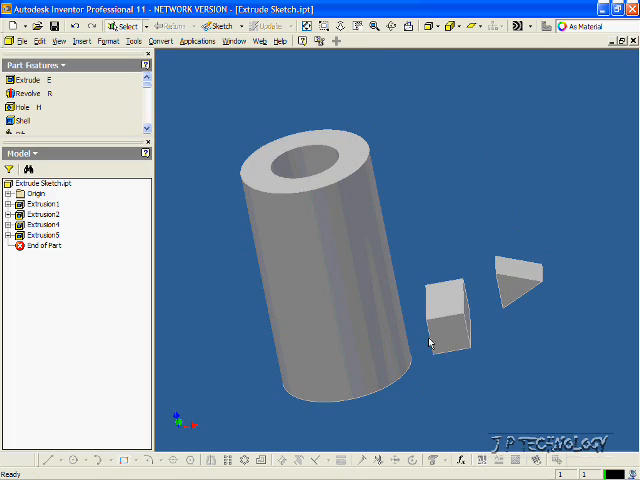
# Sketch a circle on the block face and extrude-cut it as a round hole
pyautogui.click(436, 340)
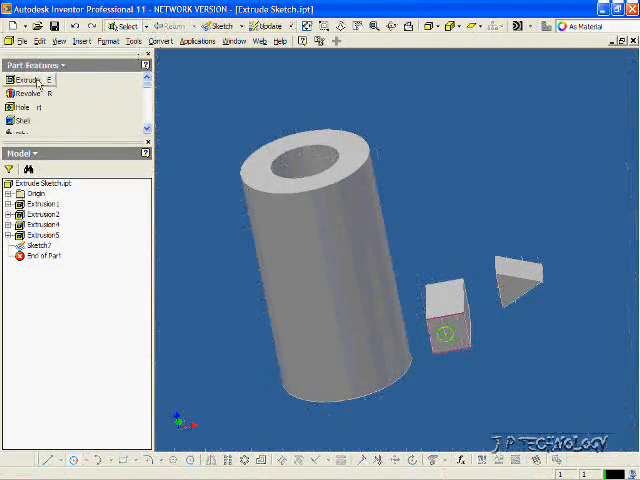
pyautogui.click(24, 80)
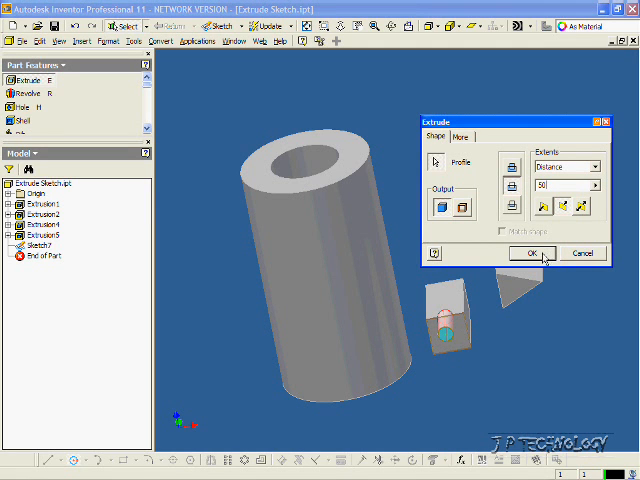
pyautogui.click(532, 252)
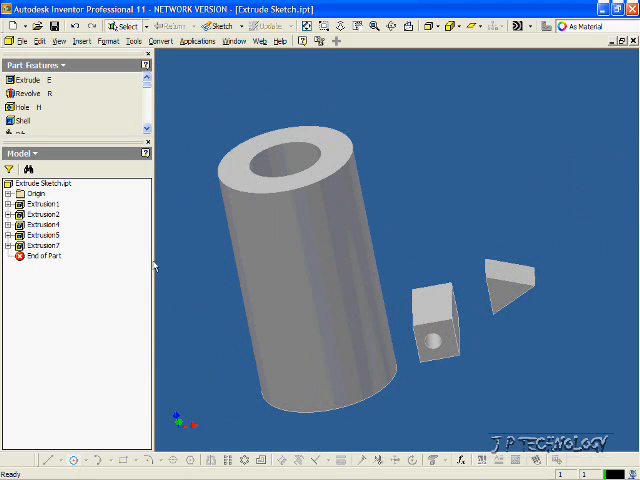
# Edit Extrusion7, flipping the cut direction of the hole, and apply the change
pyautogui.rightClick(40, 244)
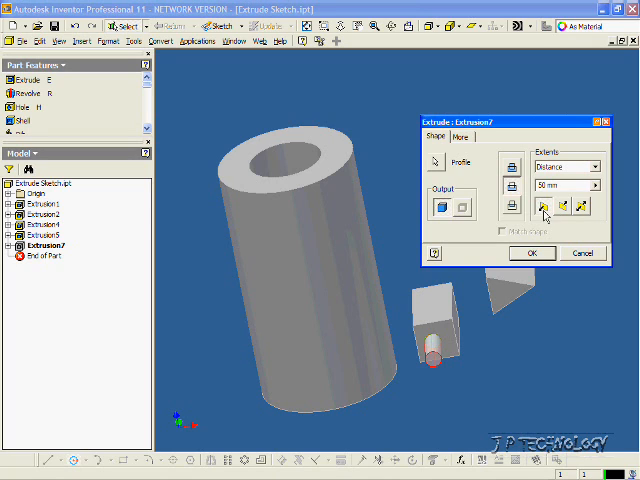
pyautogui.click(580, 206)
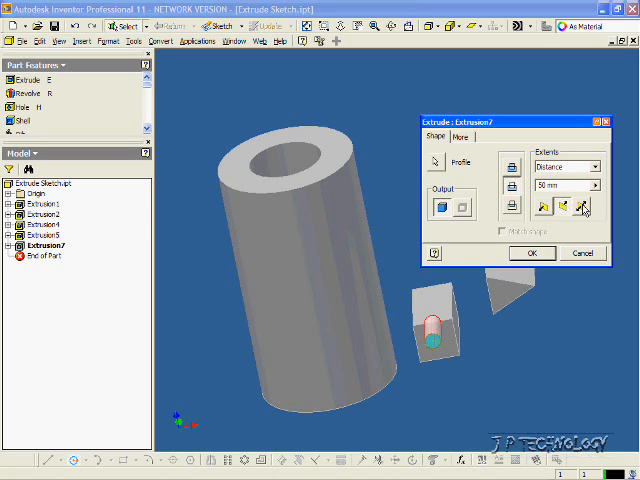
pyautogui.click(582, 208)
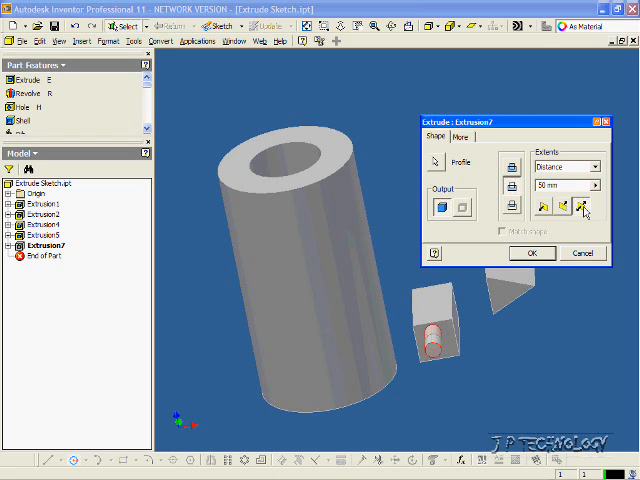
pyautogui.click(532, 252)
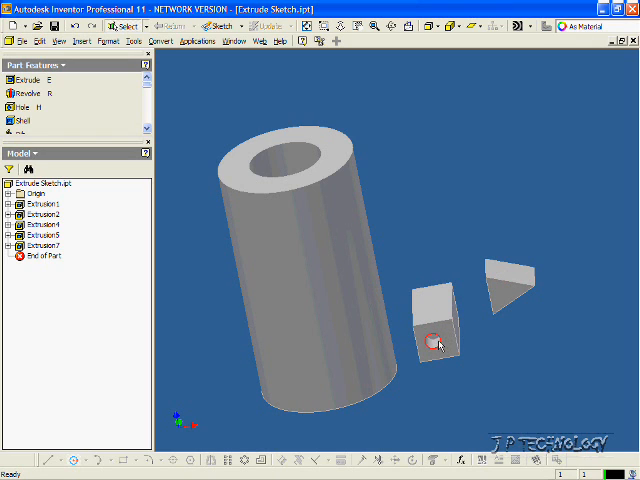
pyautogui.moveTo(440, 260)
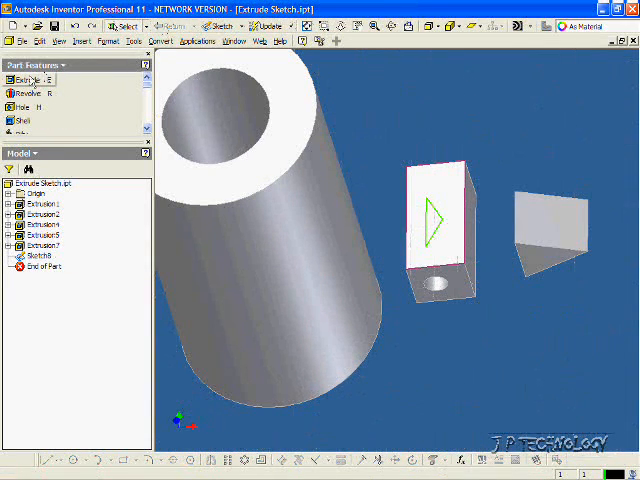
# Extrude the triangle profile as a Cut into the block's side, retrying after a cancelled first attempt
pyautogui.click(24, 80)
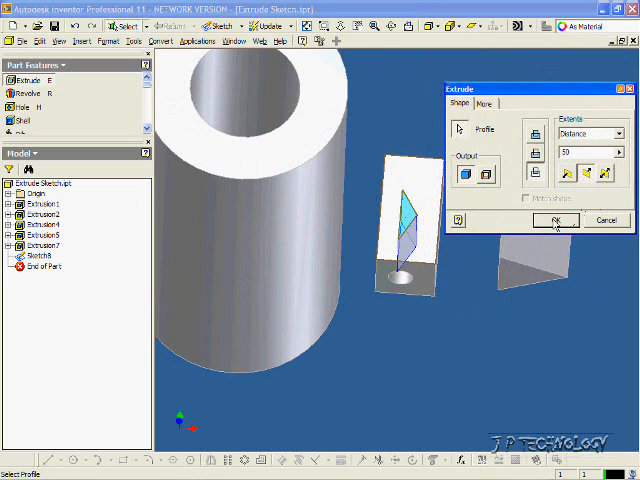
pyautogui.click(554, 220)
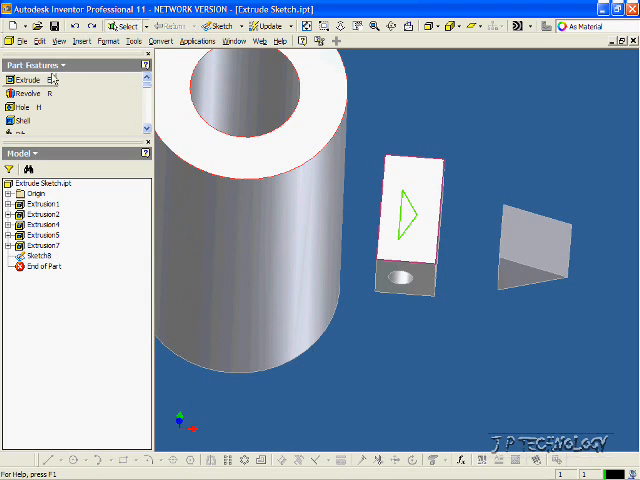
pyautogui.click(20, 80)
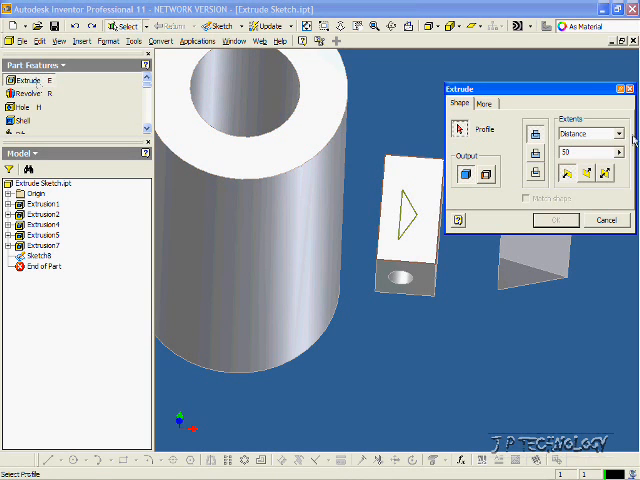
pyautogui.moveTo(532, 178)
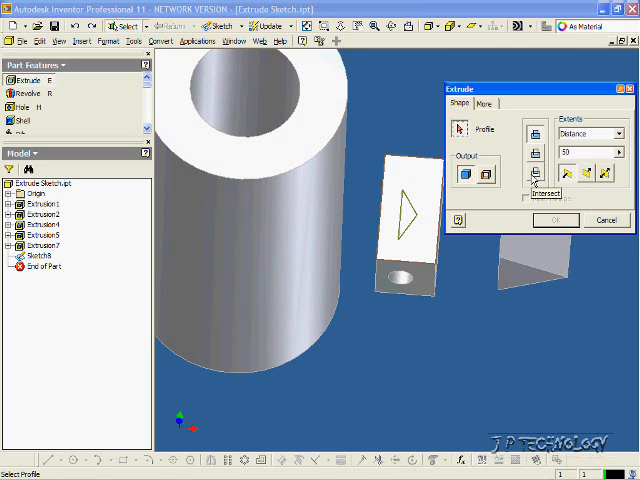
pyautogui.click(408, 210)
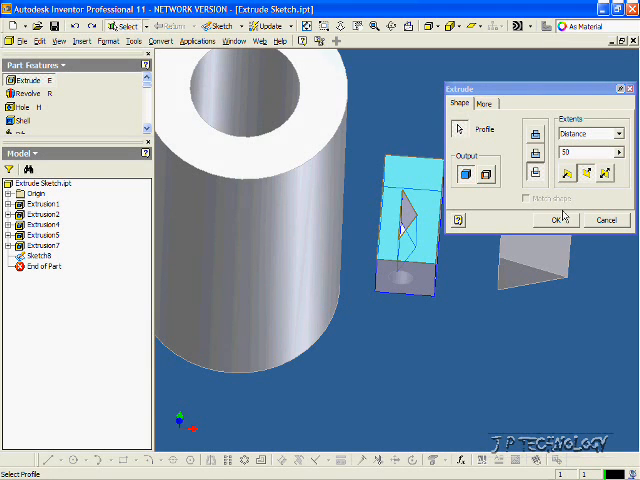
pyautogui.click(556, 220)
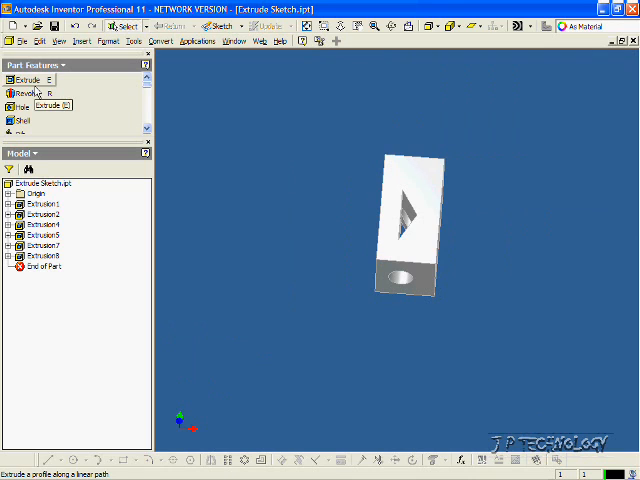
pyautogui.click(20, 80)
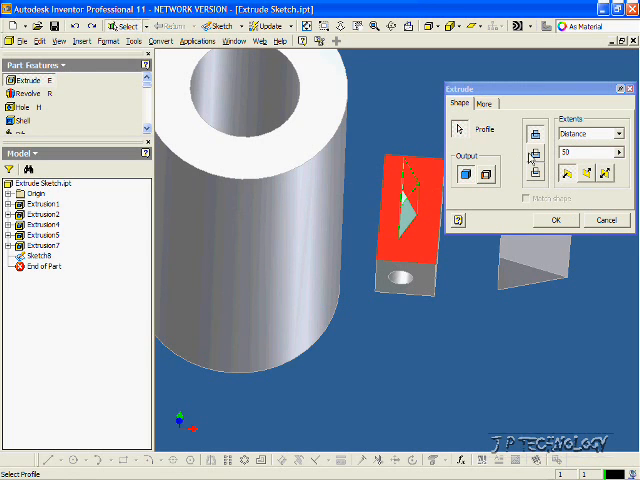
pyautogui.click(538, 156)
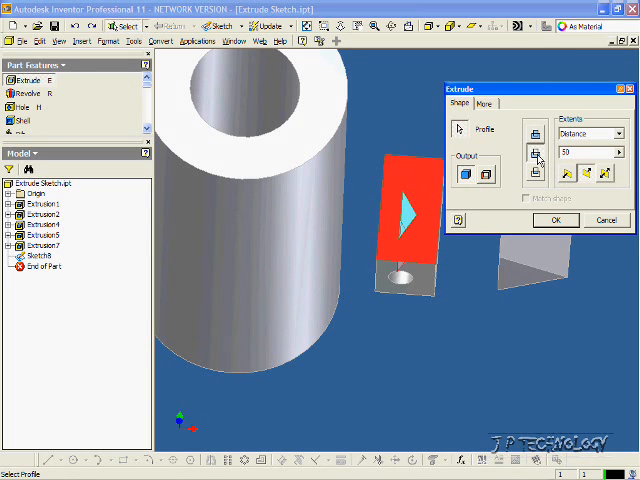
pyautogui.click(556, 220)
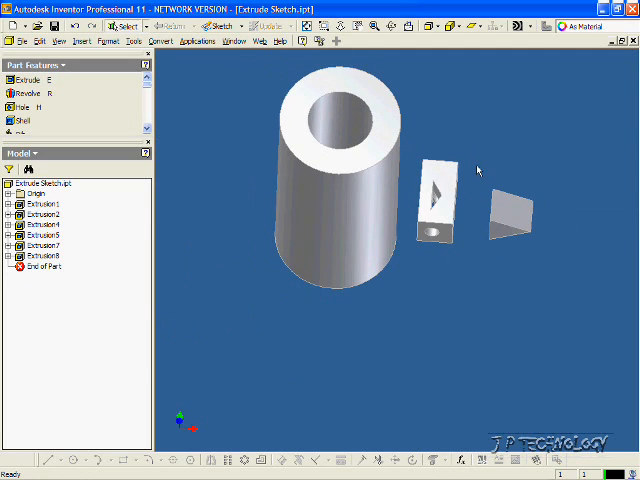
pyautogui.moveTo(480, 120)
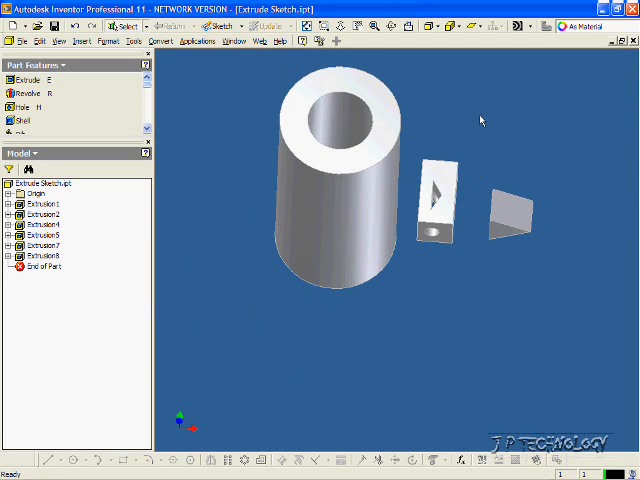